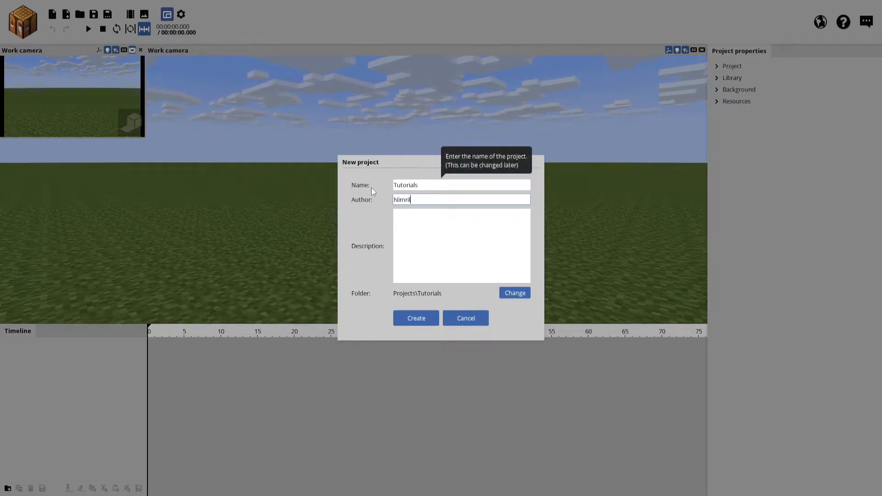
Create the new project named Tutorials with its name and author
click(416, 318)
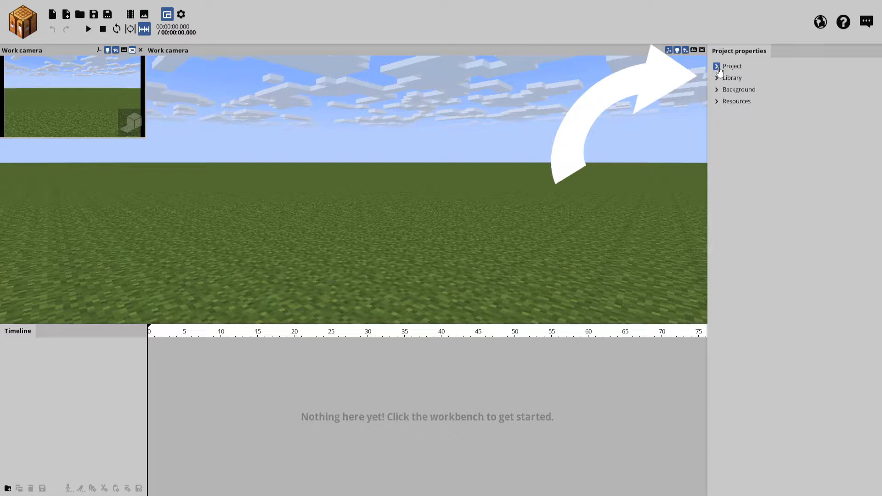
Expand the Project details and choose an export resolution preset under Size
click(718, 66)
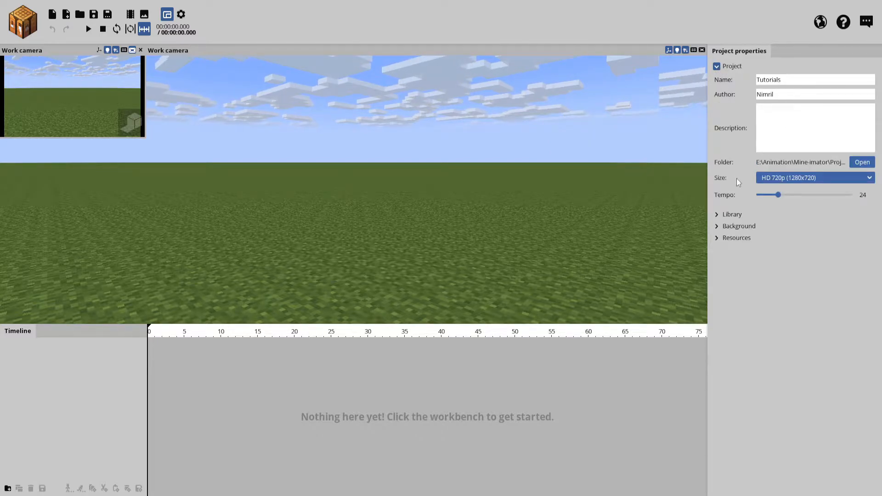
mouse_move(781, 185)
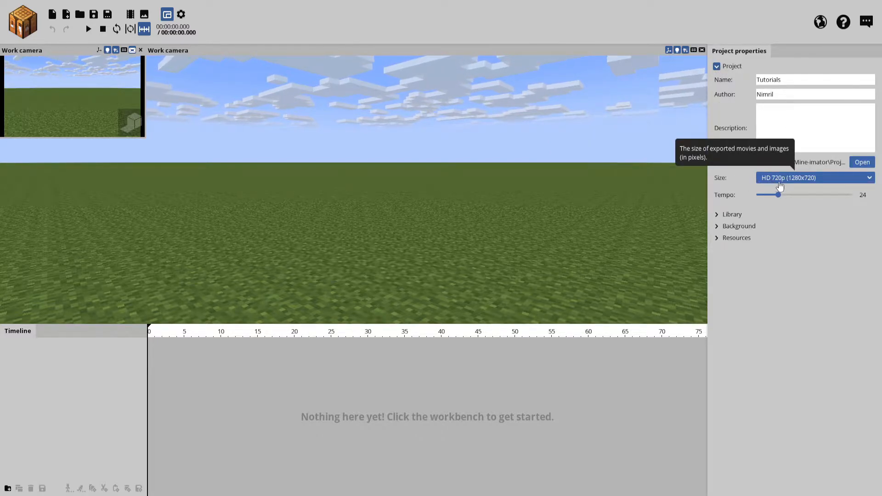
click(814, 178)
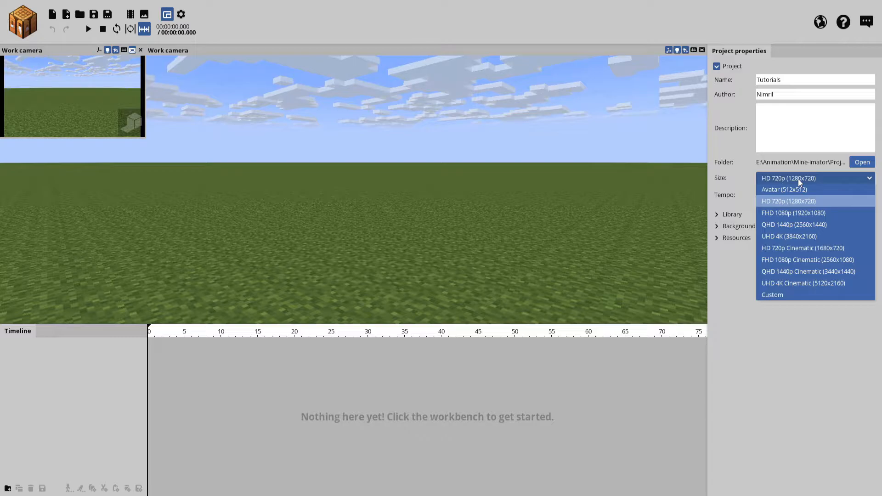
mouse_move(802, 213)
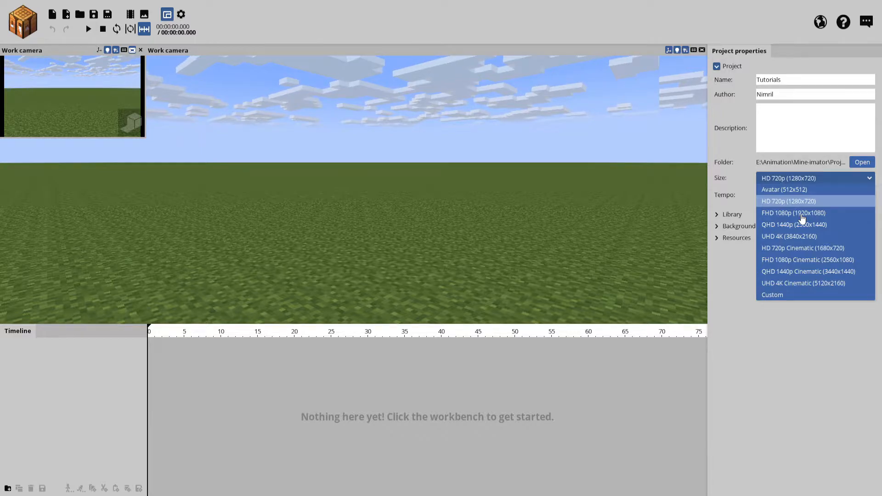
click(793, 213)
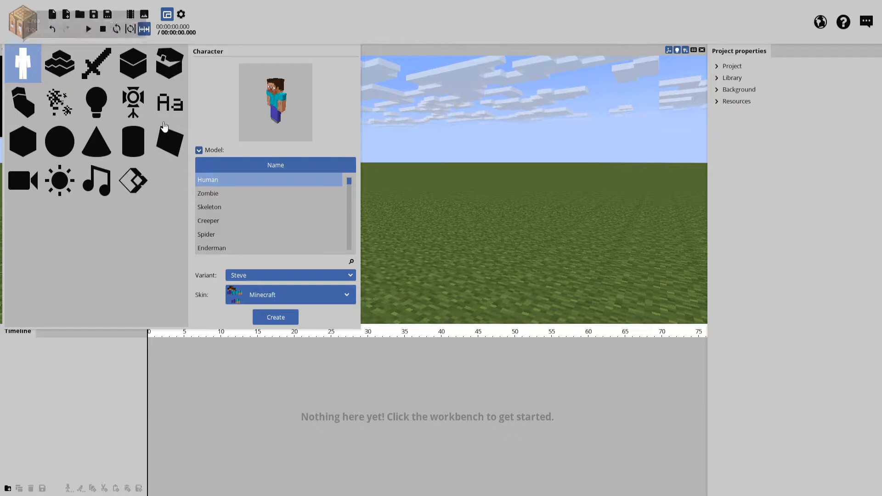
Give the Alex Human character a custom skin and add her to the scene
click(290, 294)
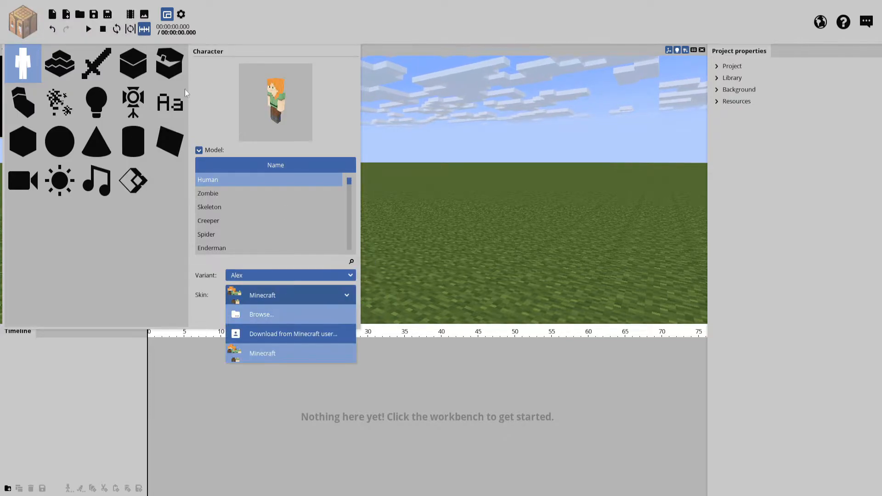
mouse_move(204, 97)
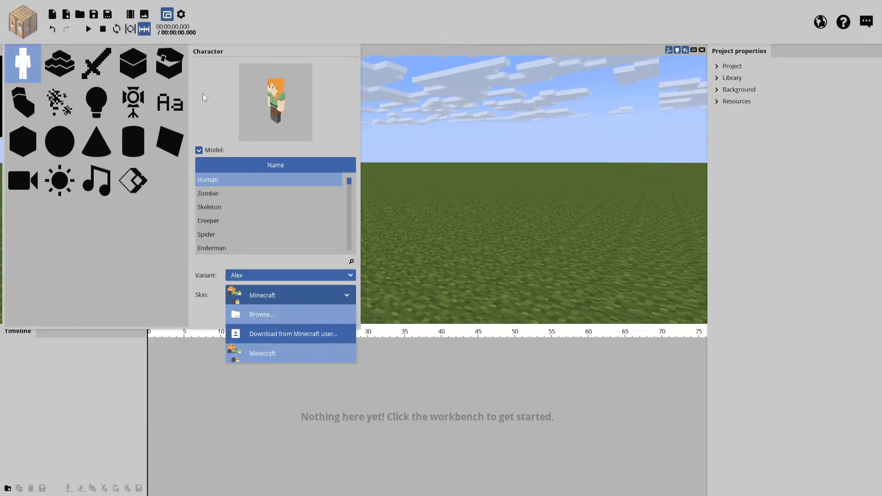
click(262, 354)
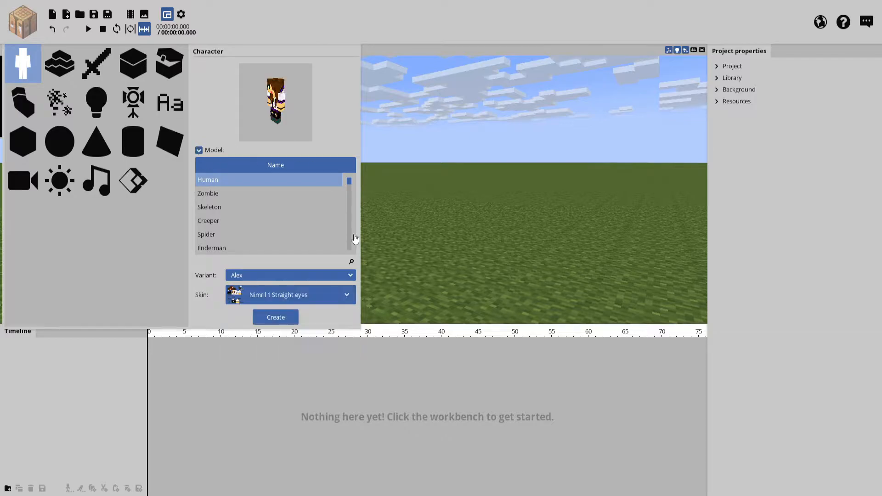
click(276, 317)
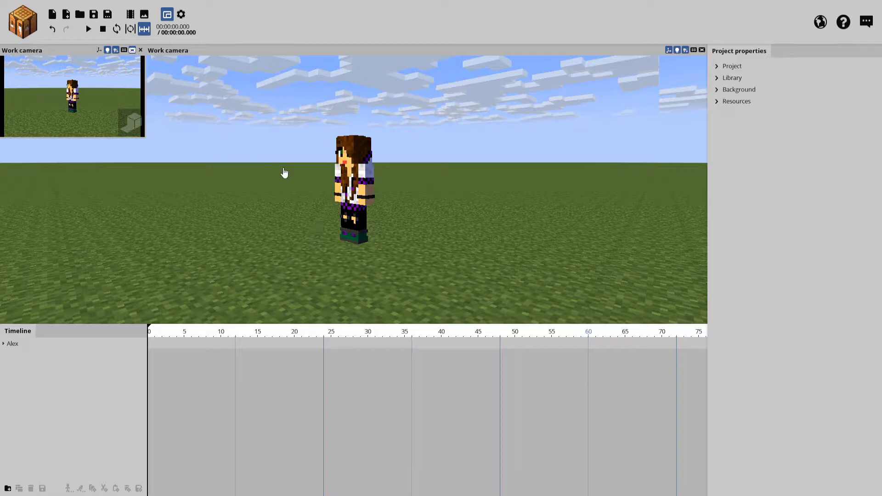
mouse_move(515, 162)
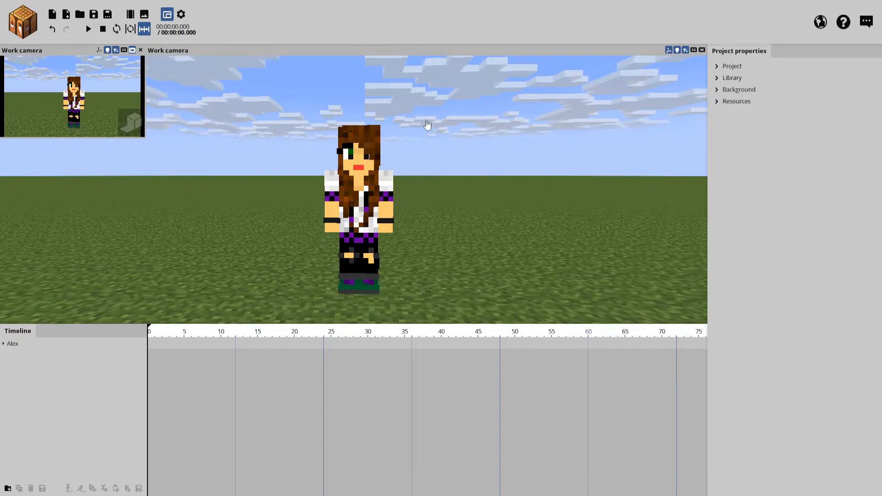
mouse_move(441, 235)
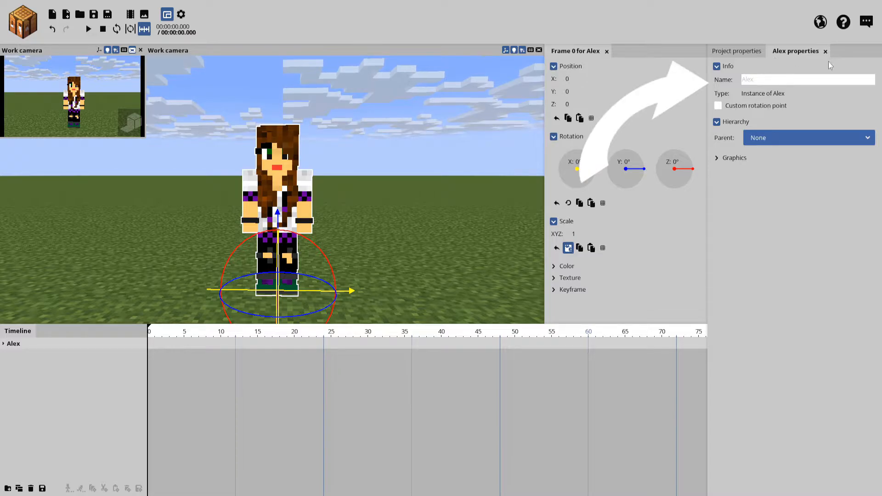
Rename the character object to Nimril
click(805, 78)
text(Nimril)
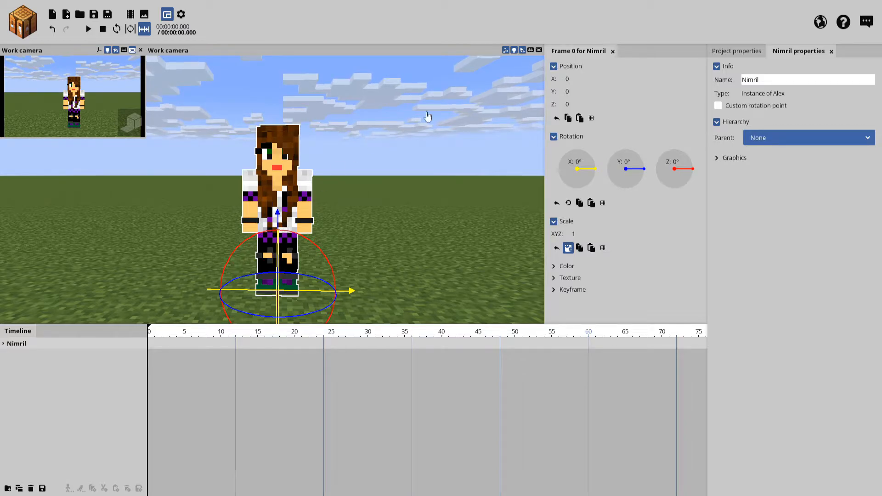
mouse_move(505, 50)
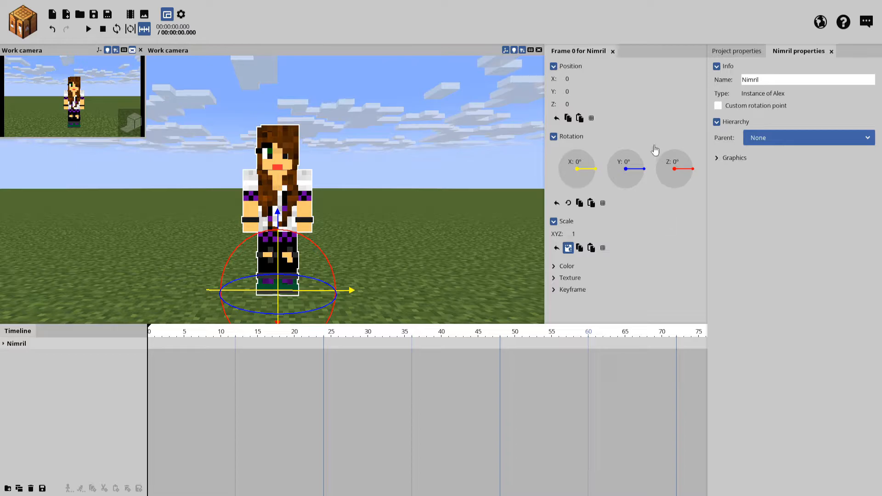
mouse_move(590, 137)
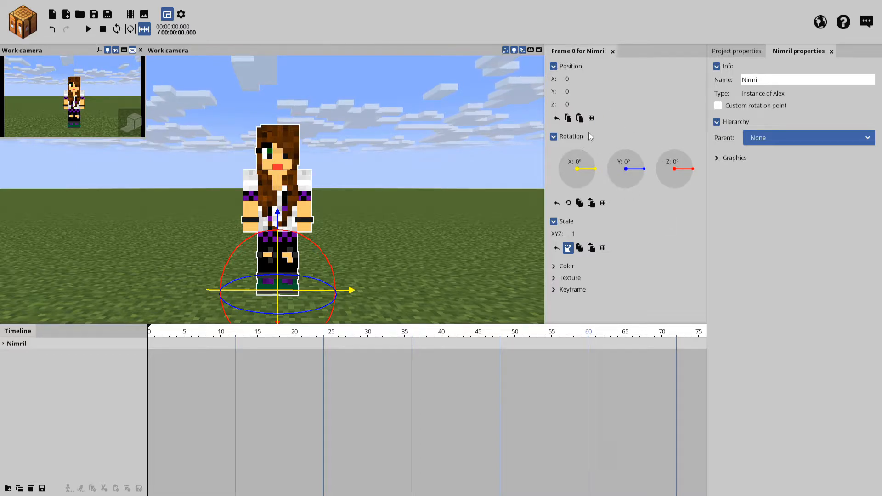
mouse_move(126, 298)
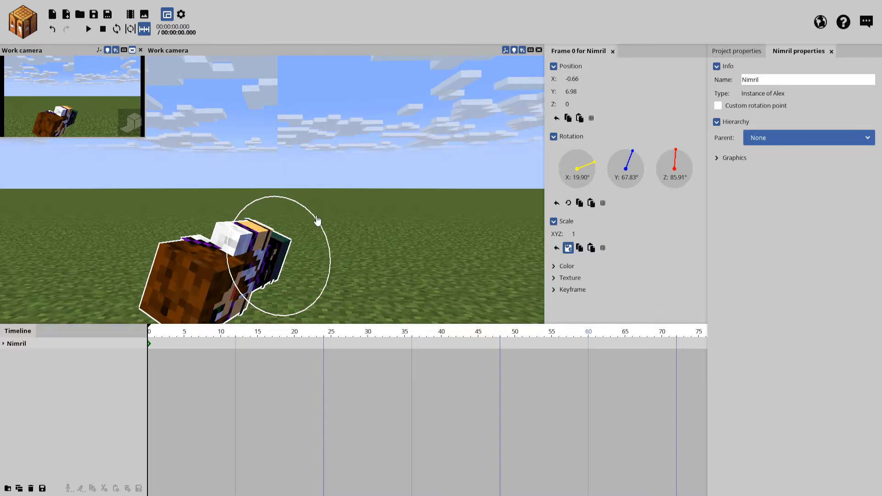
Rotate Nimril so she tips over and lies flatter on her side
drag(632, 163, 636, 160)
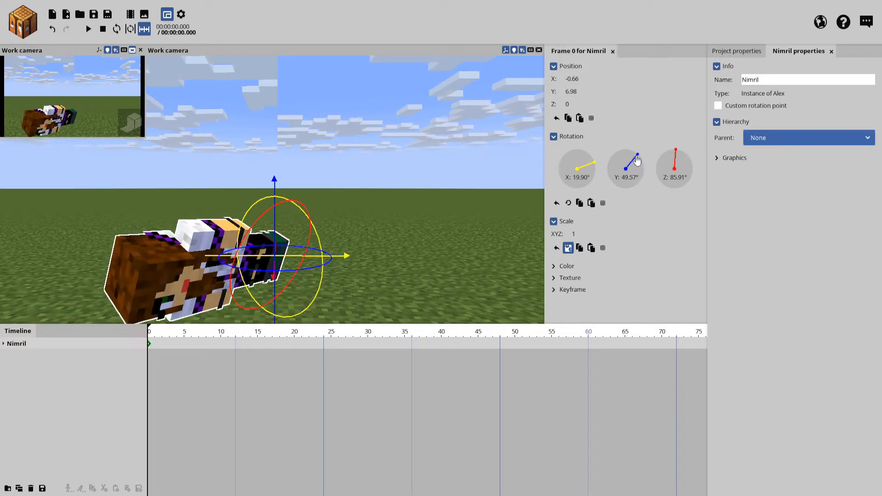
drag(638, 159, 630, 163)
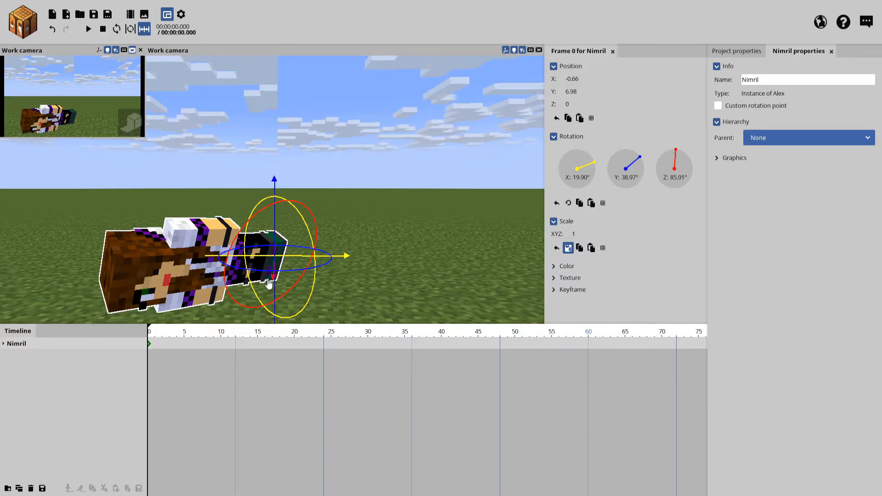
mouse_move(270, 280)
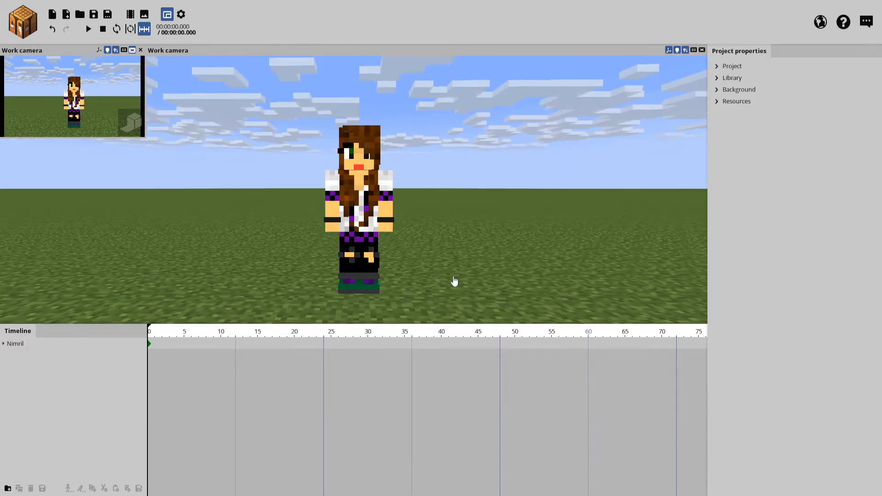
mouse_move(45, 361)
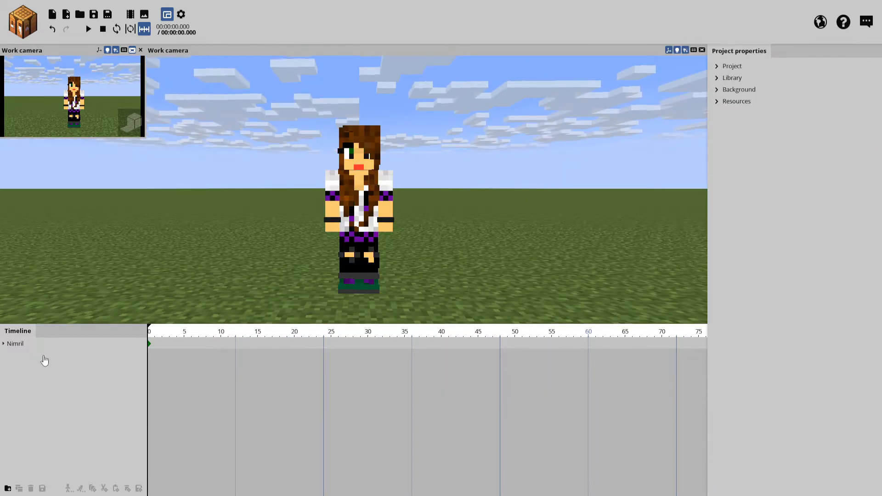
Bend Nimril's body and rotate her left arm across her front
click(3, 344)
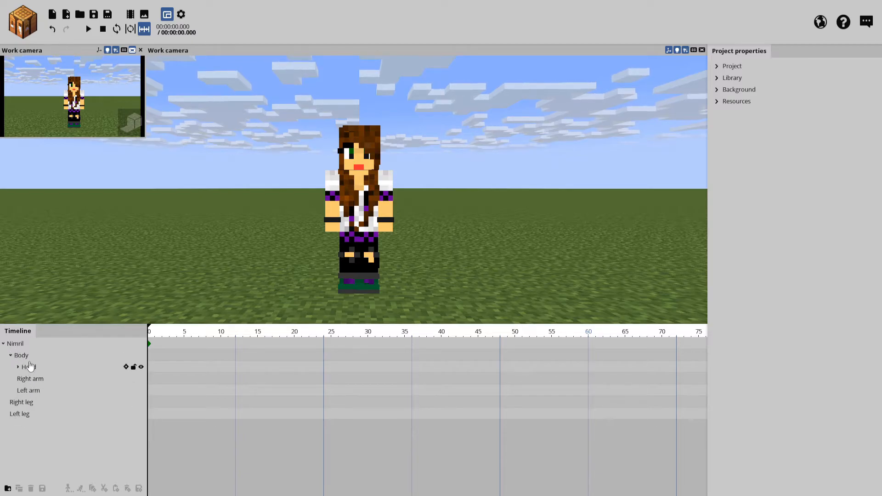
click(32, 379)
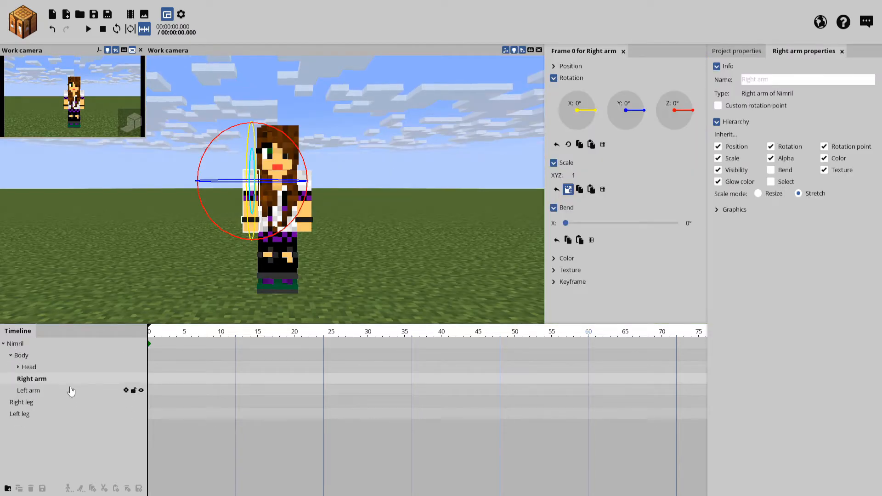
click(22, 402)
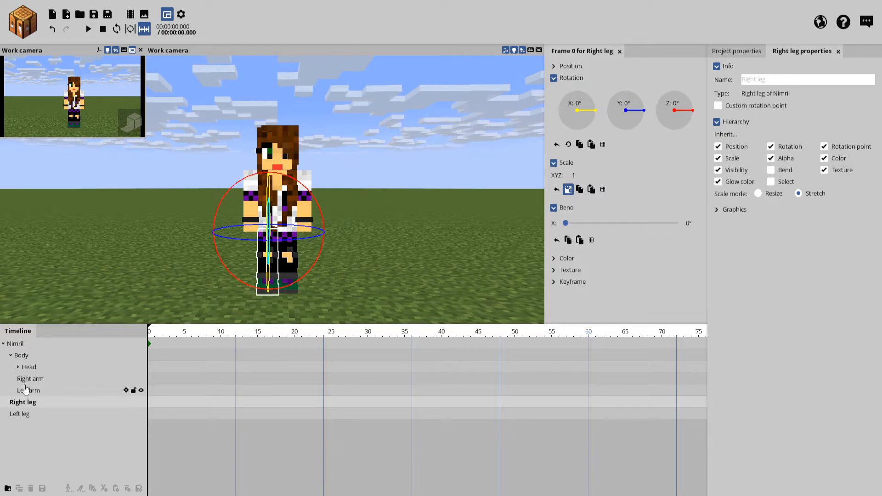
click(32, 378)
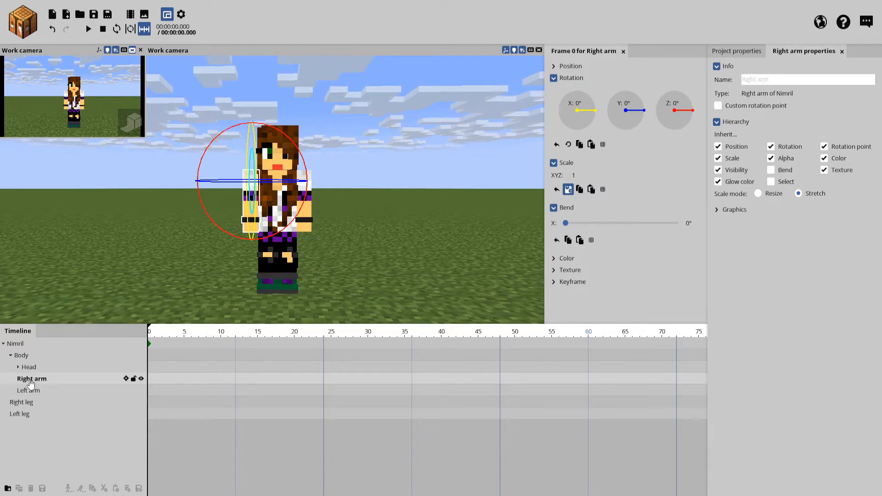
click(22, 355)
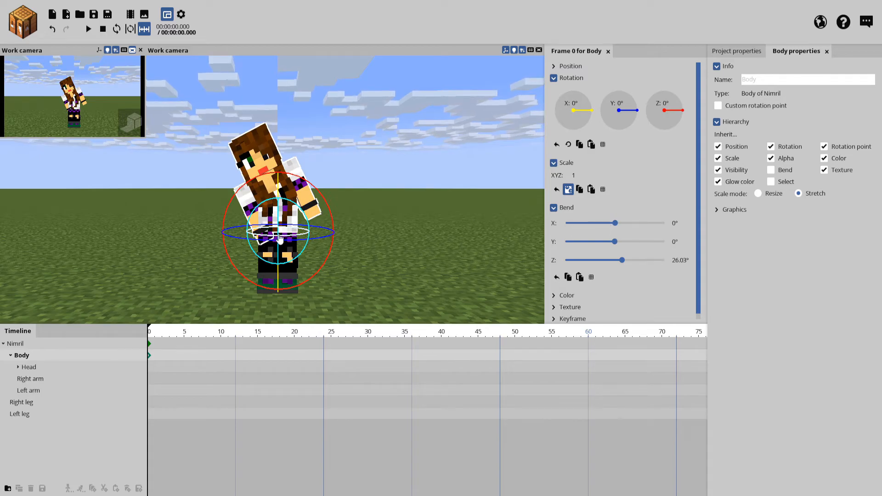
drag(611, 241, 639, 241)
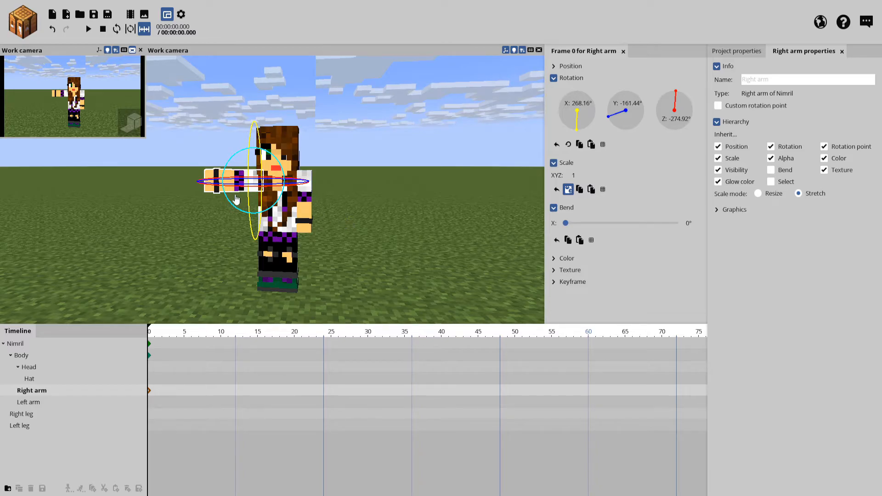
mouse_move(256, 251)
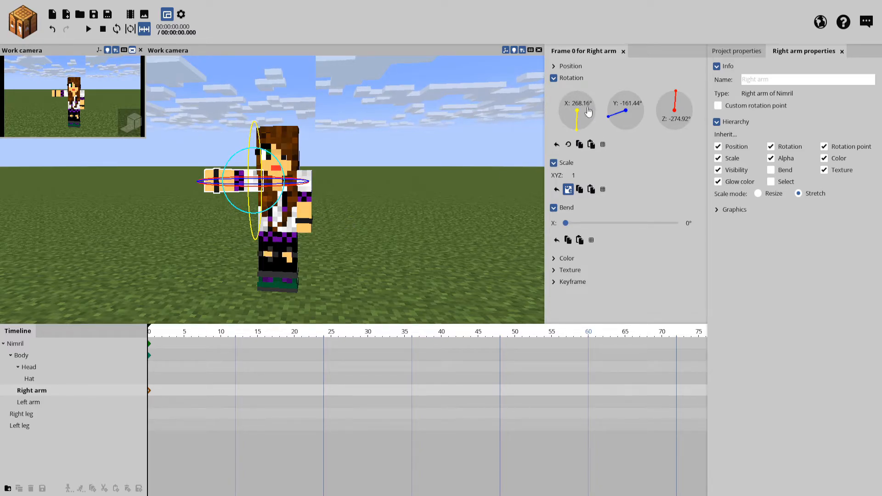
mouse_move(578, 107)
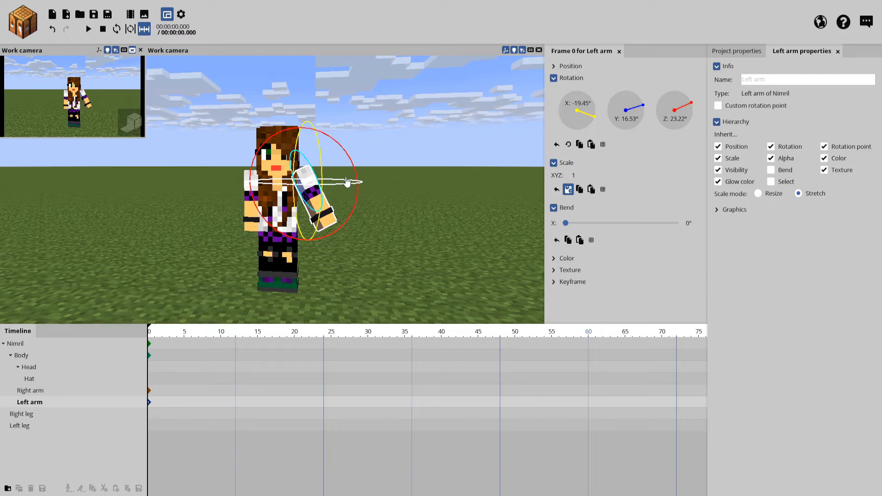
drag(566, 223, 624, 222)
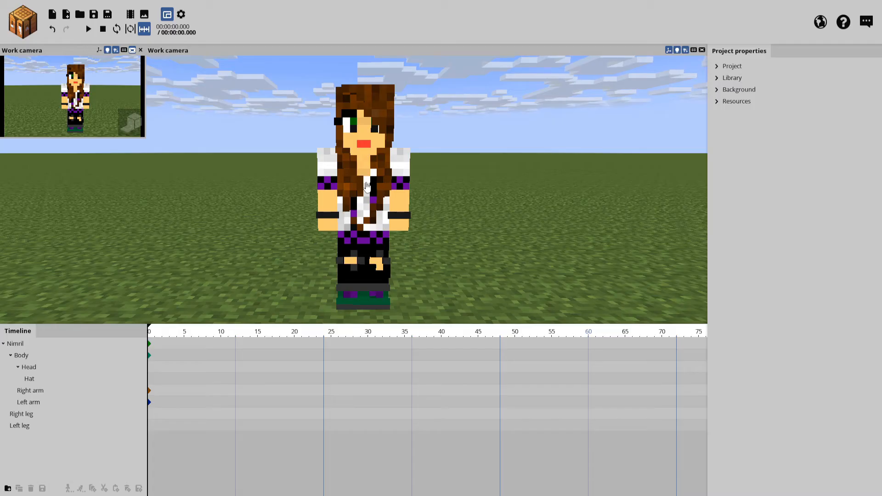
Preview Nimril's pose with one arm raised in a wave
click(31, 390)
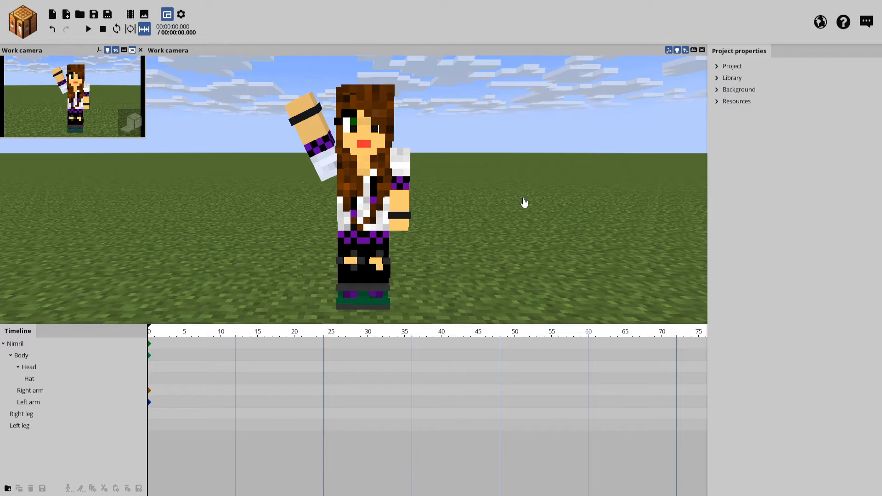
mouse_move(493, 215)
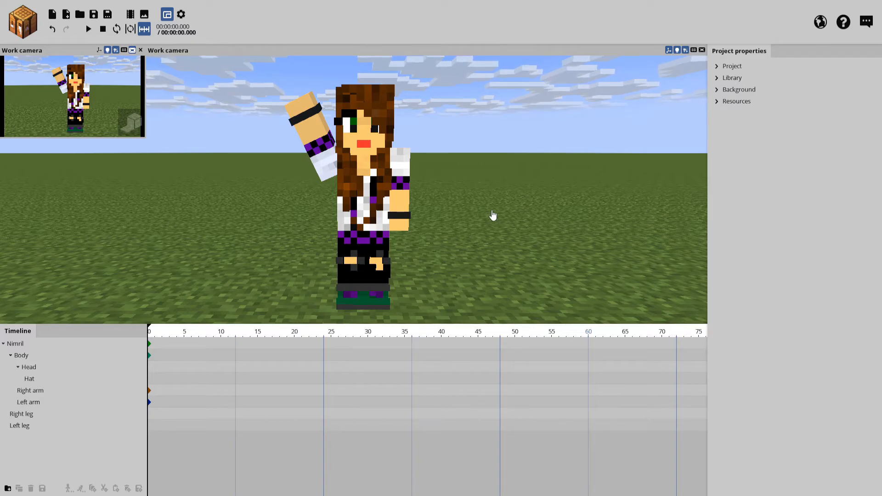
mouse_move(459, 229)
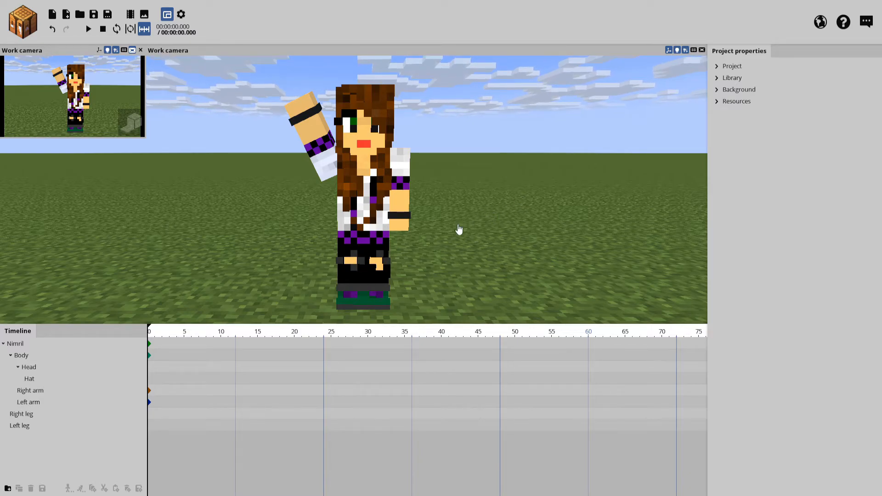
Bend Nimril's left arm, undo an accidental head rotation, and bend the body forward
click(20, 426)
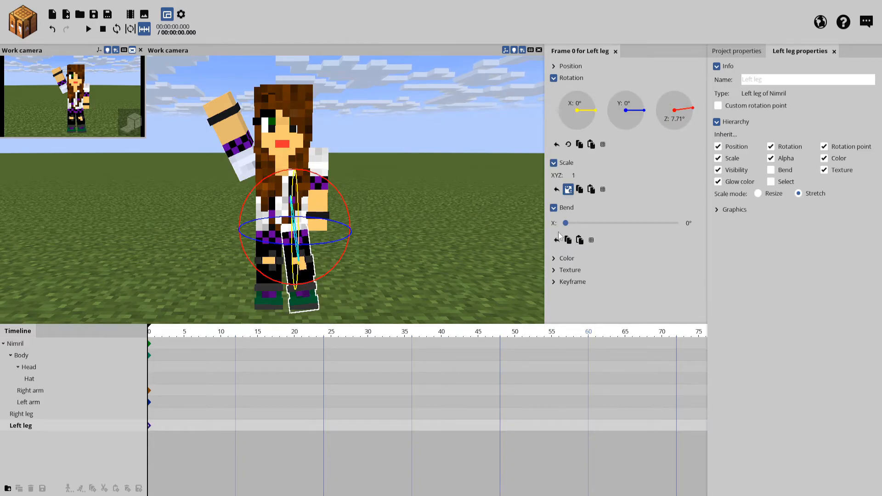
click(21, 413)
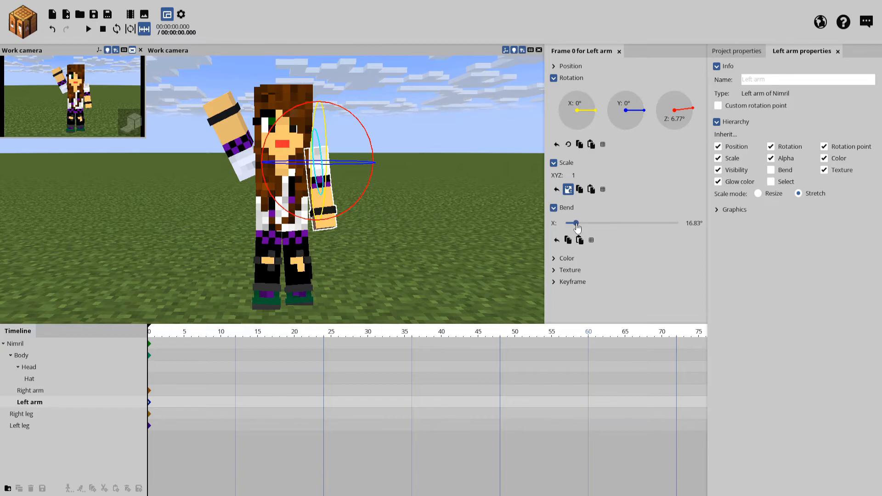
click(28, 367)
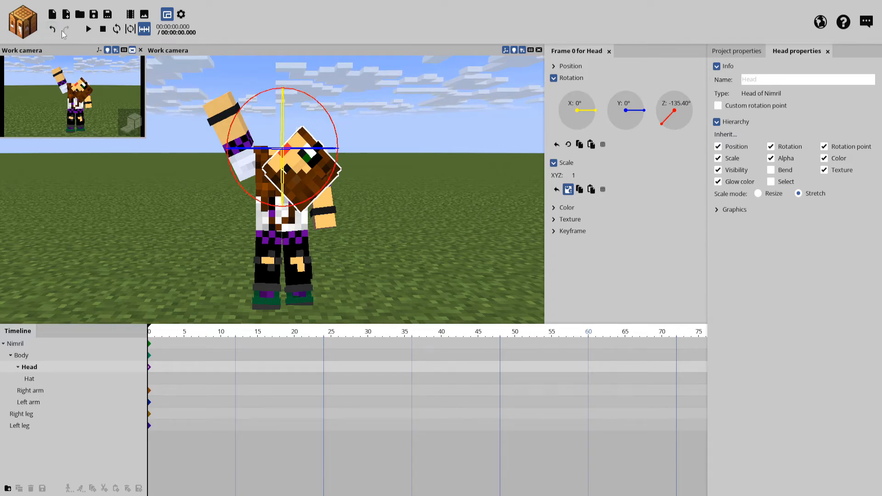
key(ctrl+z)
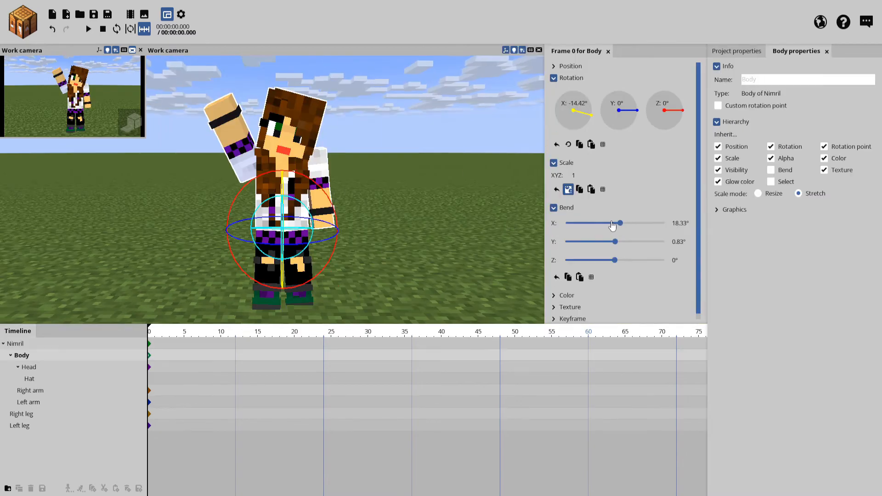
click(32, 391)
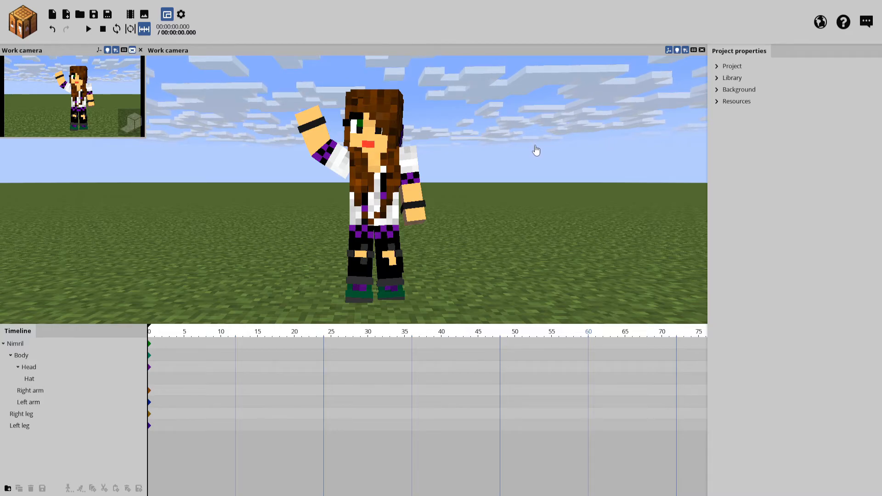
mouse_move(501, 158)
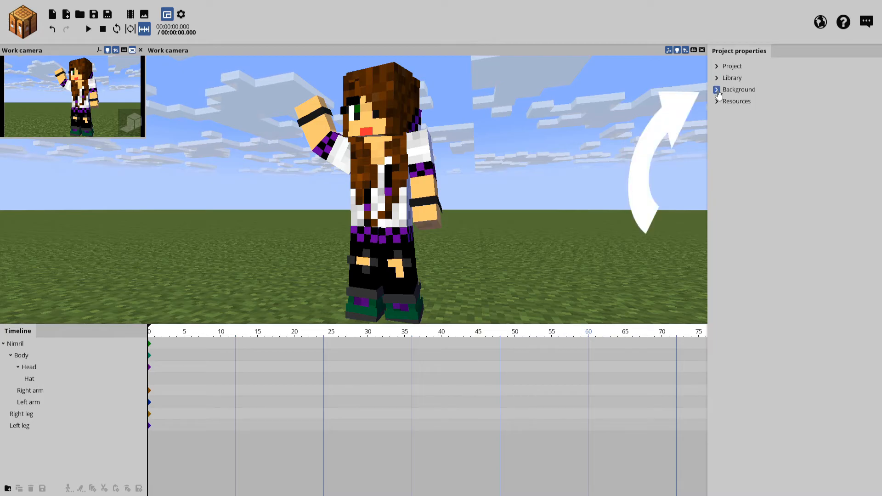
Turn off Show clouds and Show ground in the Background settings
click(718, 90)
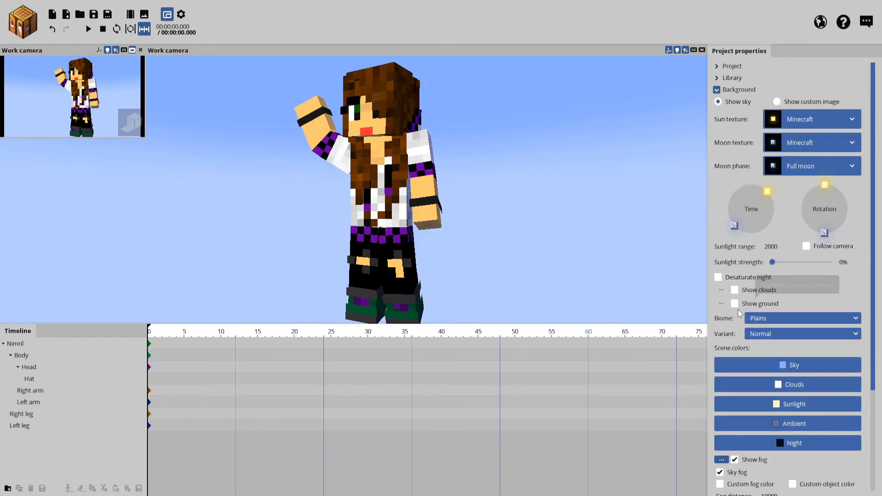
mouse_move(735, 303)
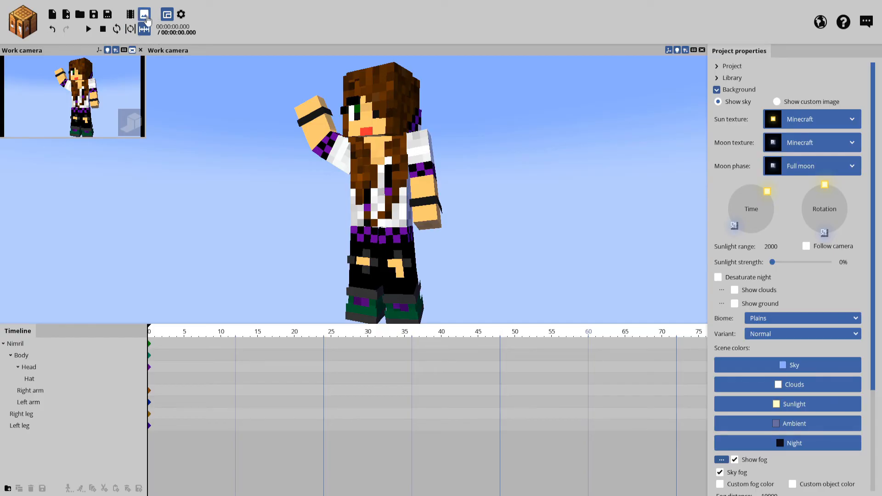
mouse_move(143, 14)
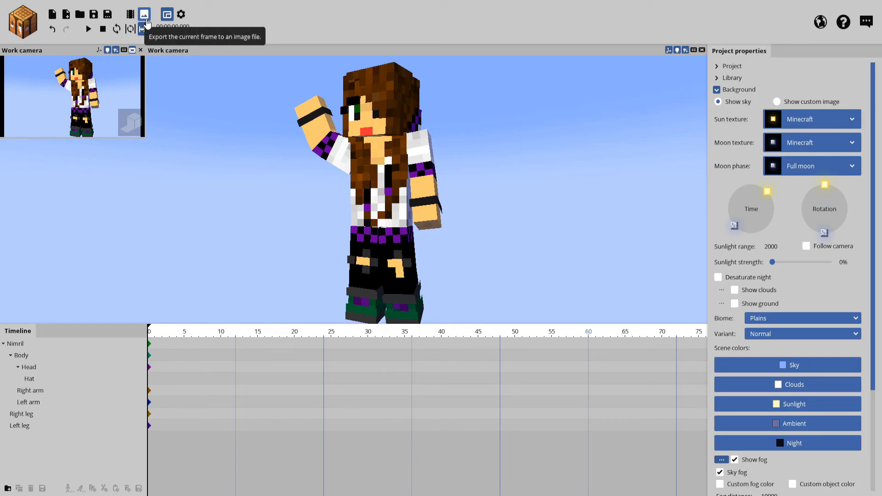
Export the current frame as an image with Remove background enabled
click(144, 14)
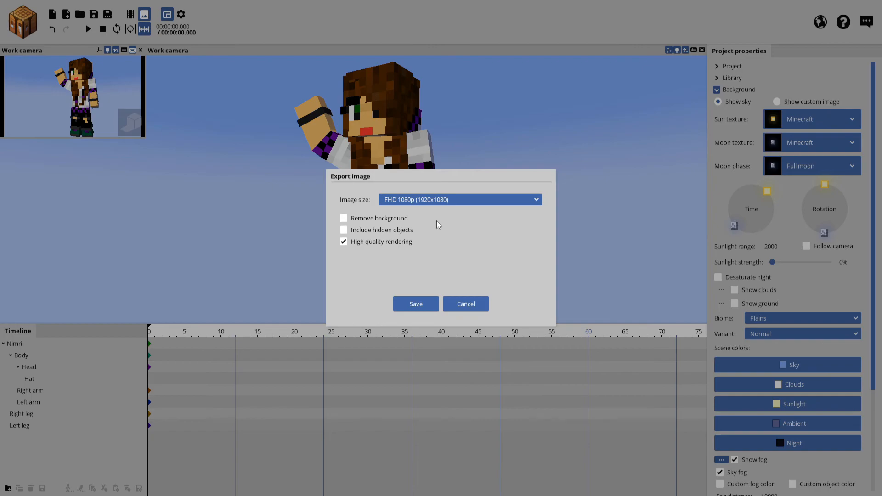
mouse_move(467, 211)
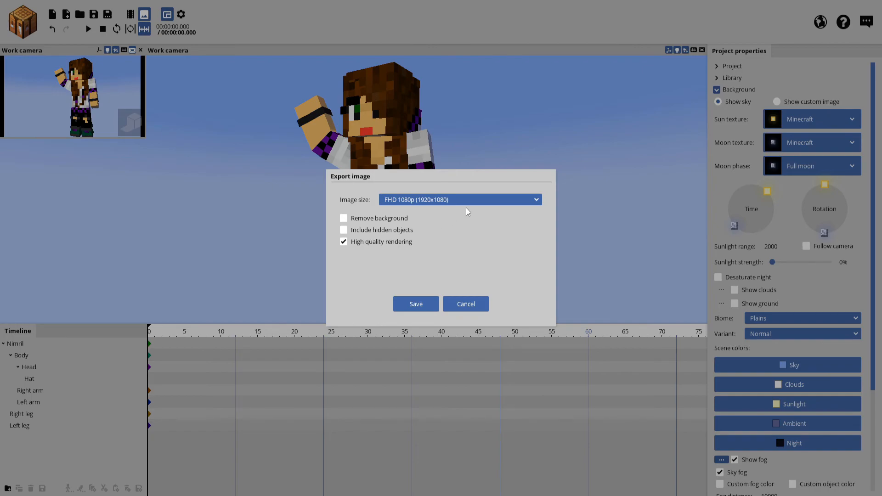
mouse_move(440, 212)
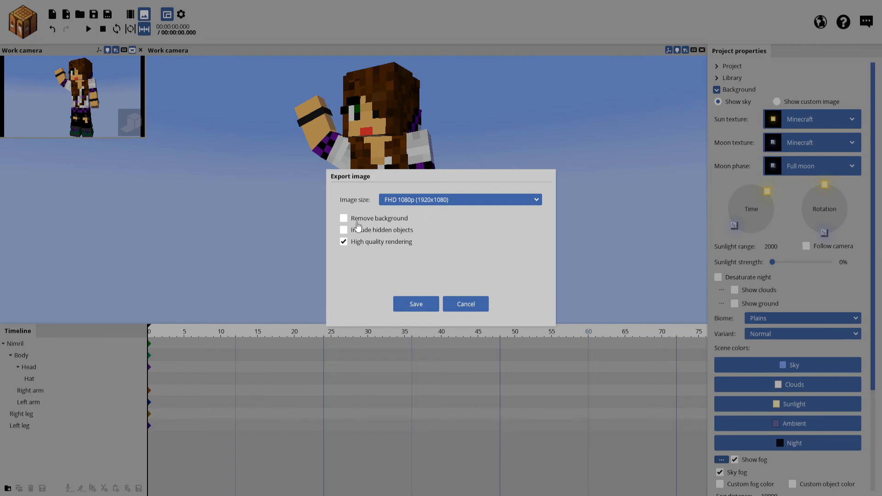
click(343, 218)
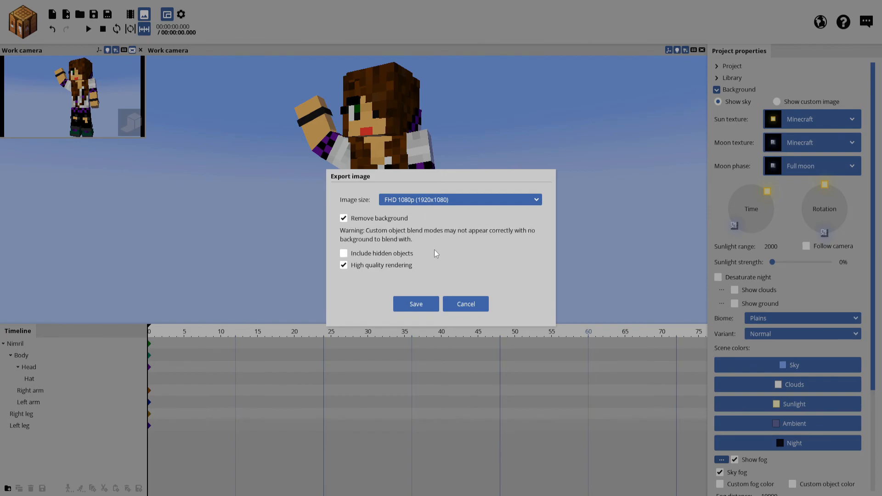
click(415, 303)
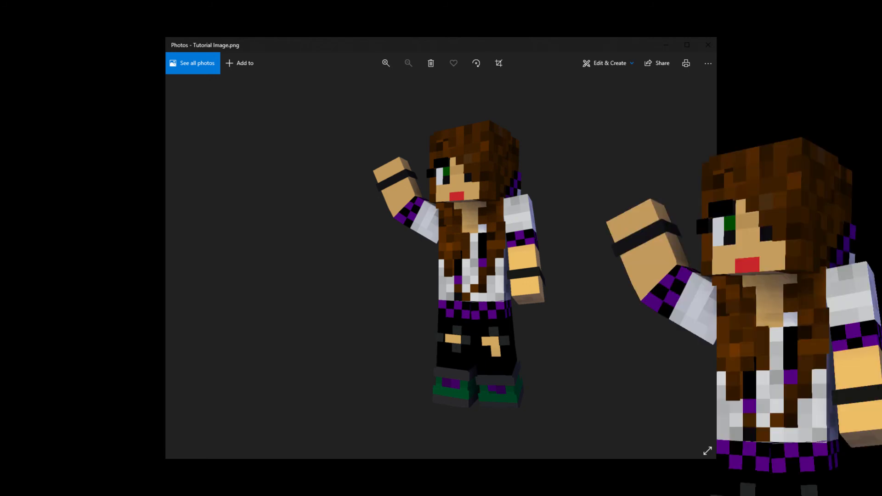
View the exported Tutorial Image.png of the waving character in Photos
click(708, 451)
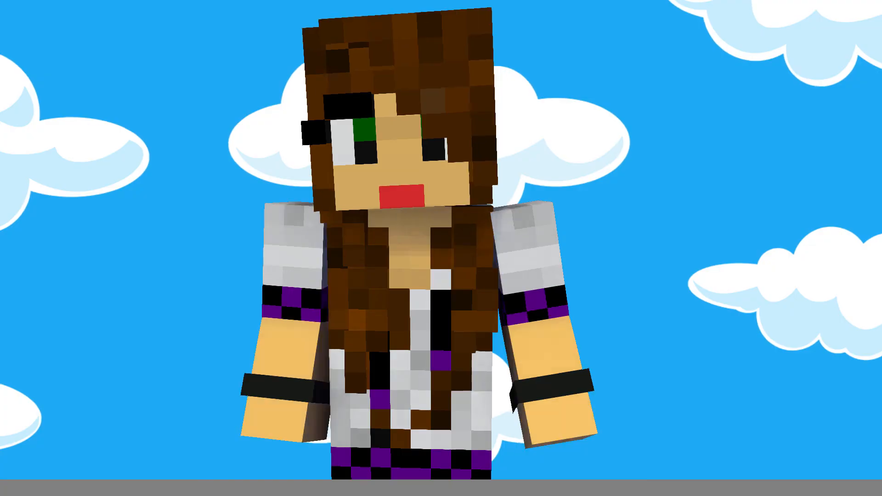